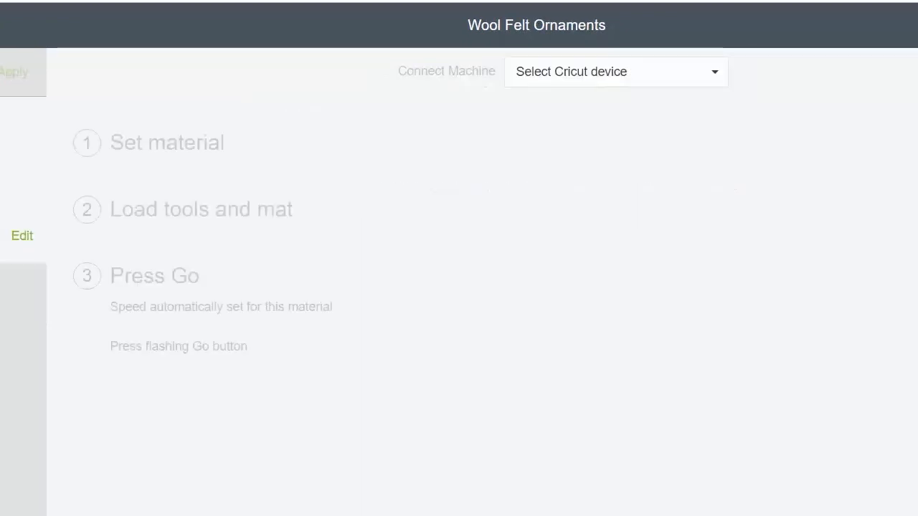
Connect the Maker machine and browse the full materials catalogue.
left_click(615, 72)
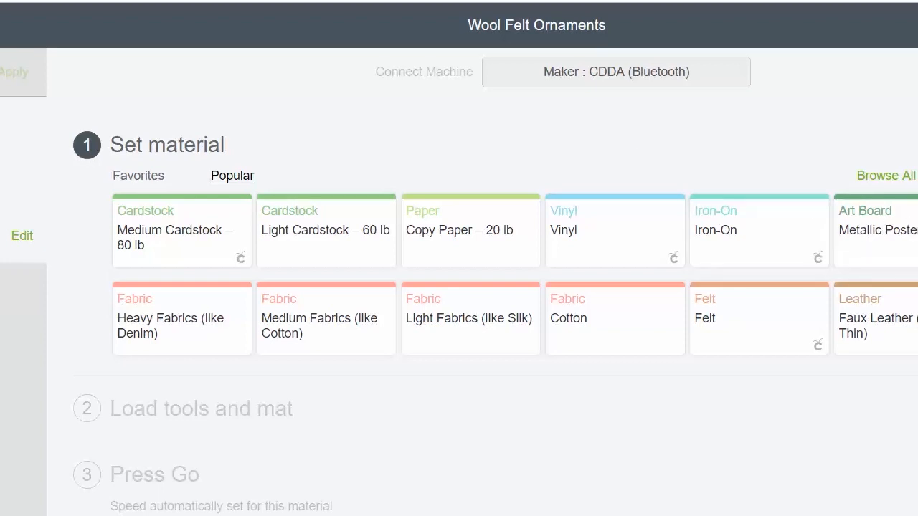
left_click(886, 175)
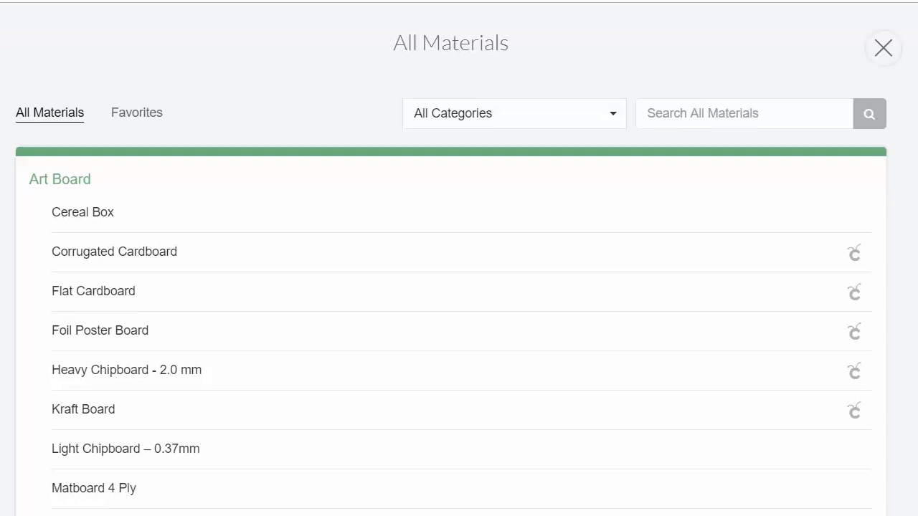
mouse_move(572, 321)
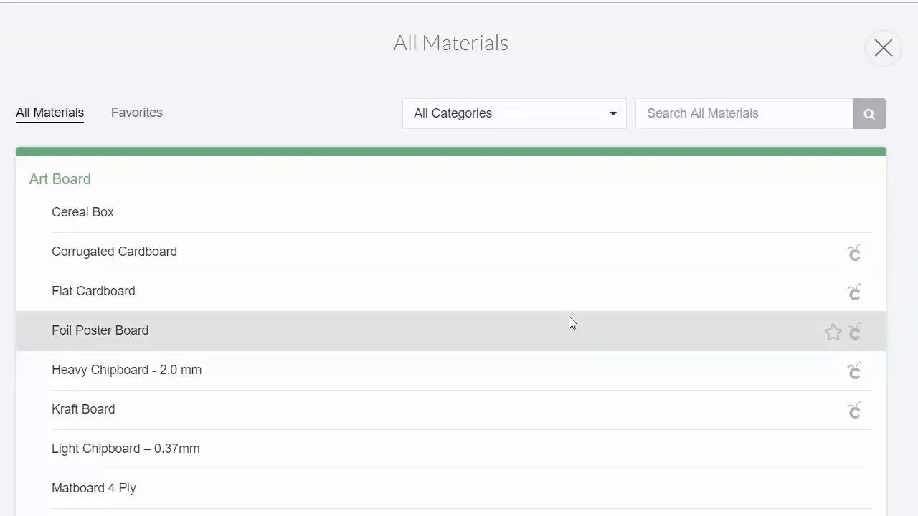
mouse_move(419, 387)
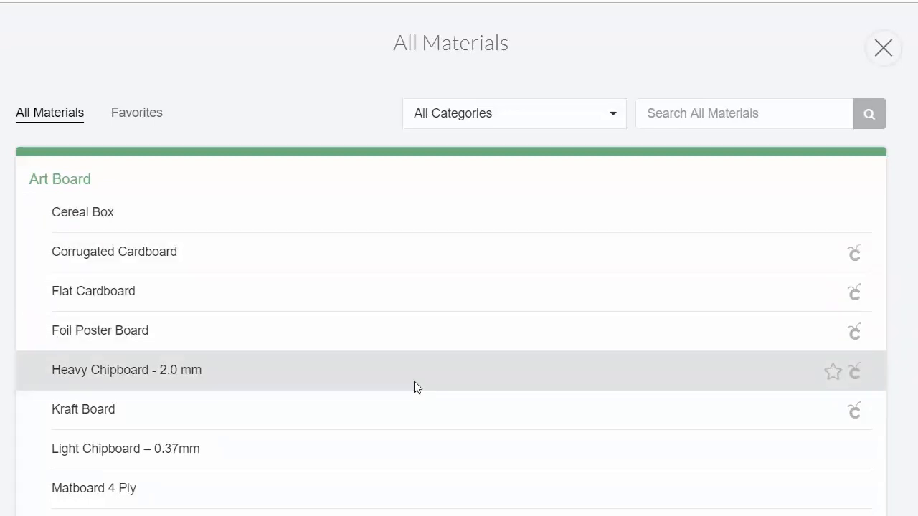
mouse_move(264, 367)
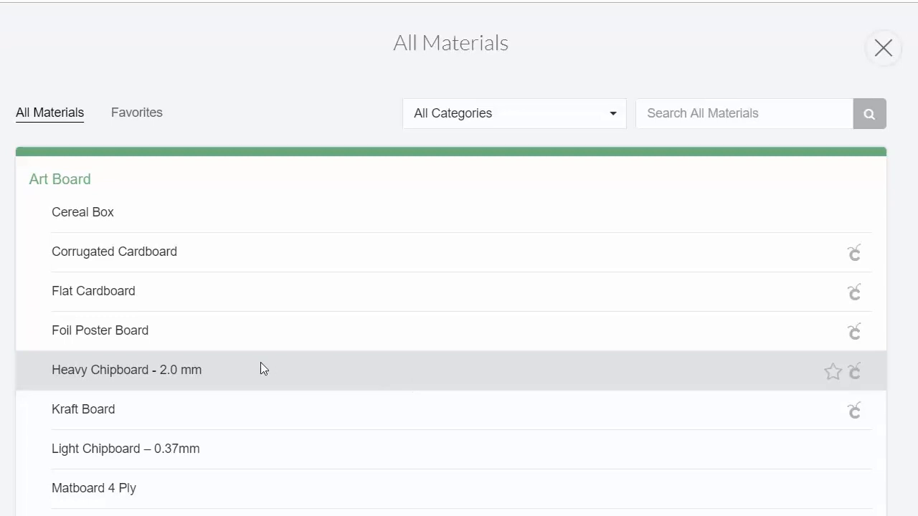
Open the Maker's custom materials list and scroll down to its end.
left_click(126, 448)
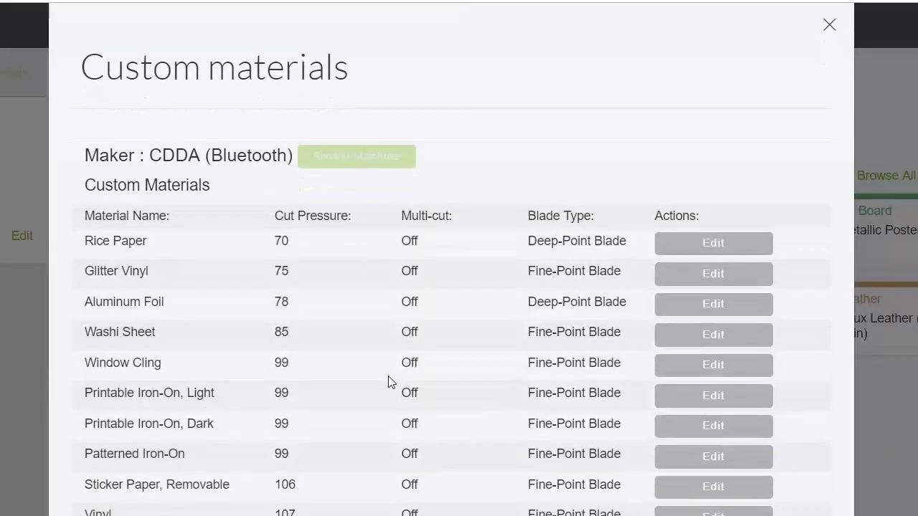
scroll("down", 3)
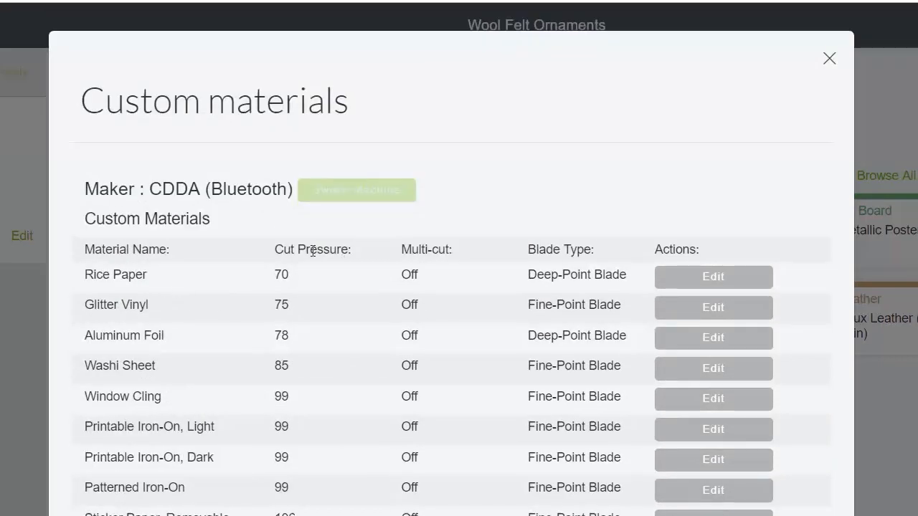
scroll("down", 3)
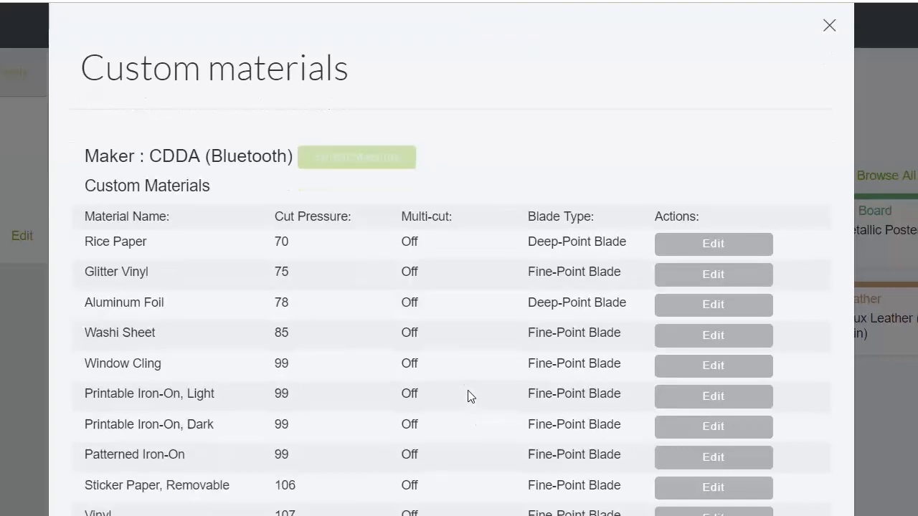
scroll("down", 3)
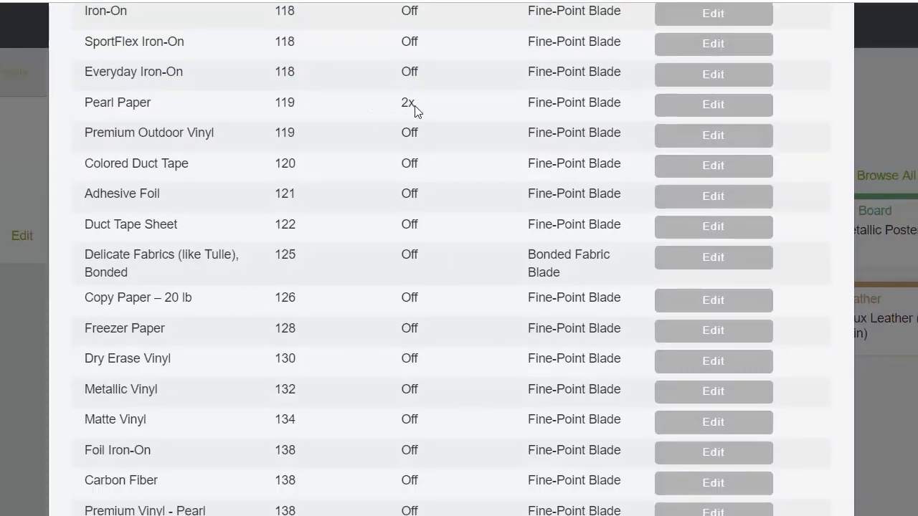
scroll("down", 3)
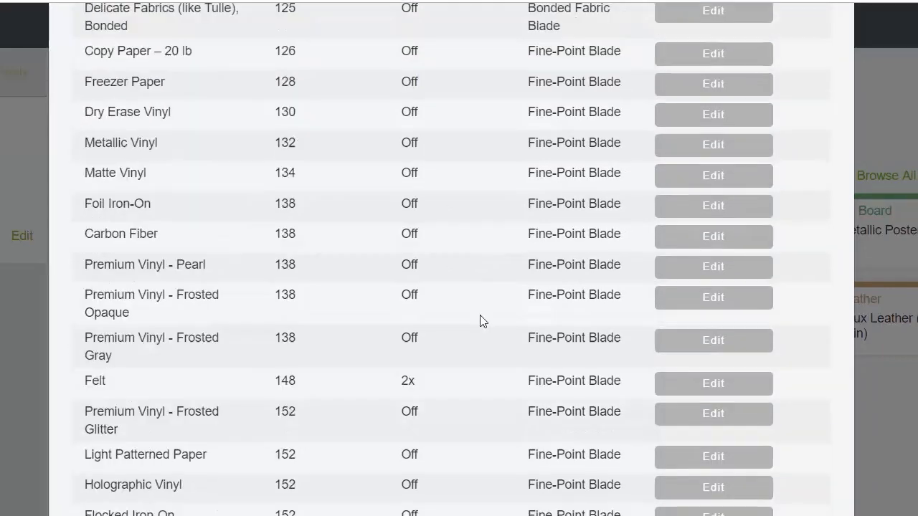
scroll("down", 3)
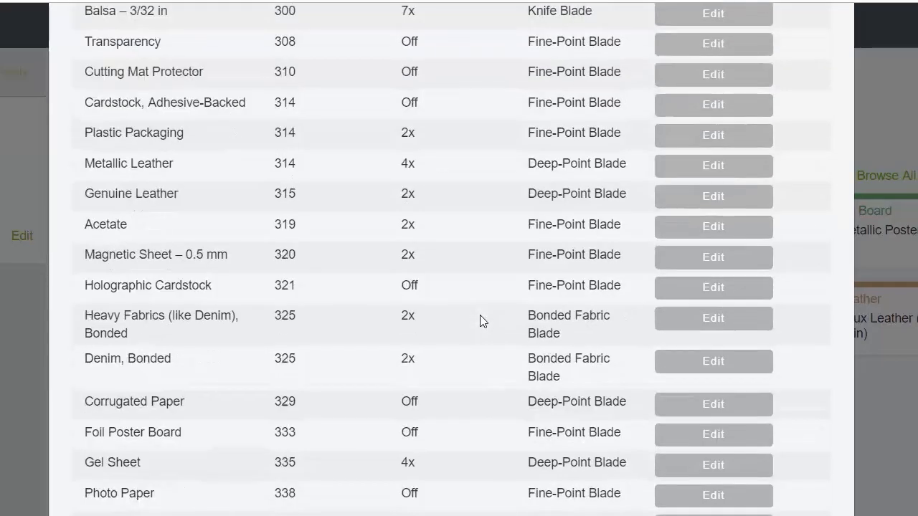
scroll("down", 3)
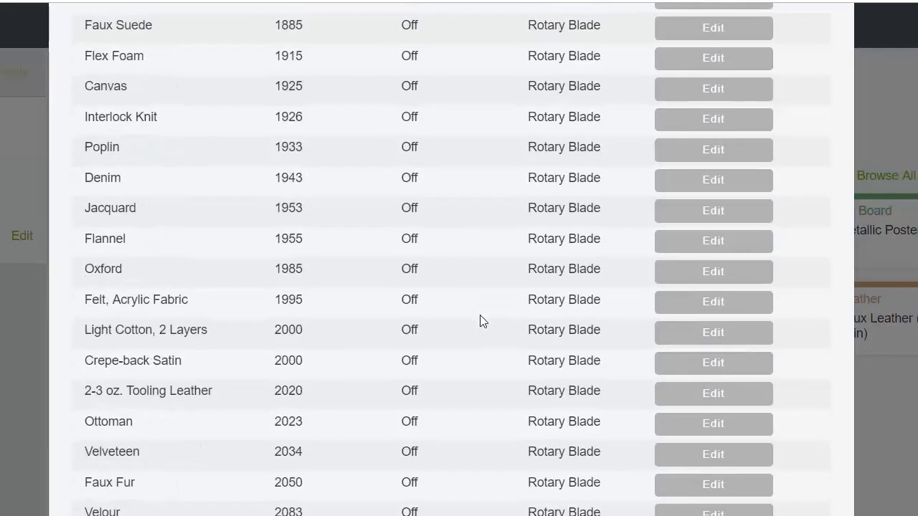
scroll("down", 3)
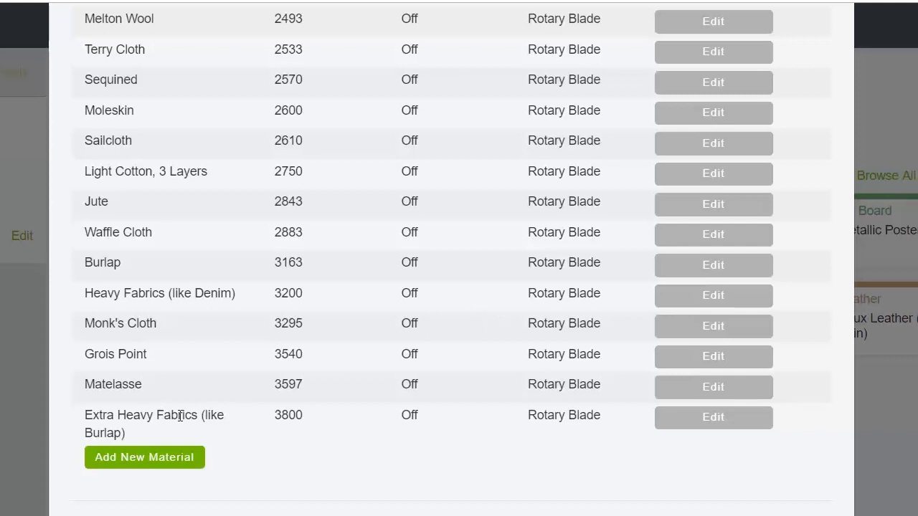
mouse_move(697, 425)
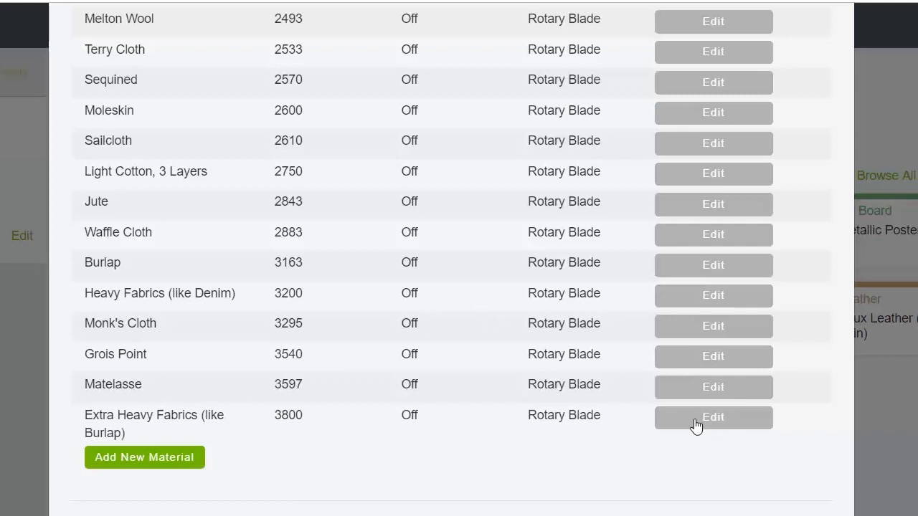
Inspect Extra Heavy Fabrics (3800 of 4000 pressure) and close it unchanged at the list's end.
left_click(711, 417)
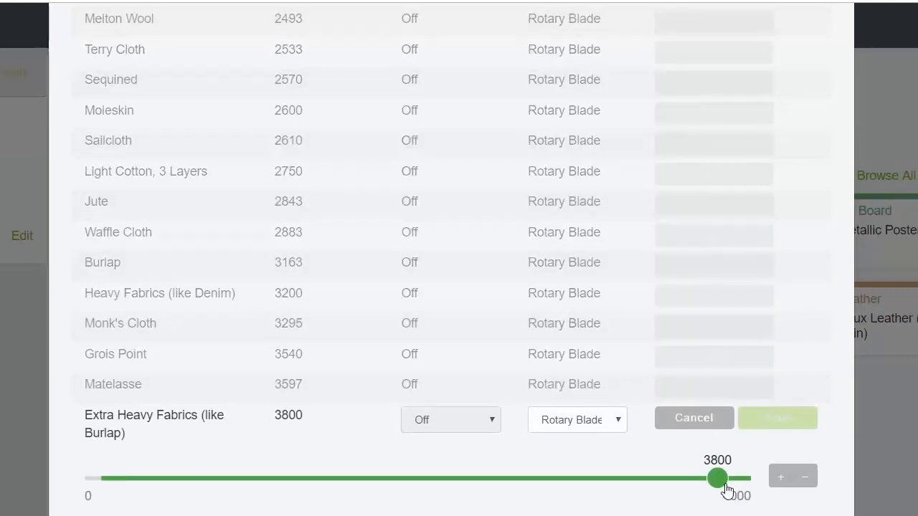
mouse_move(745, 485)
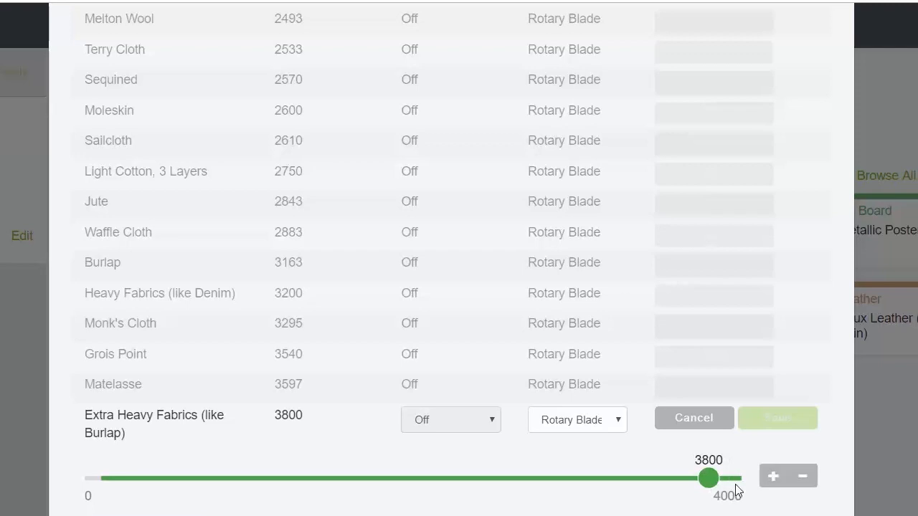
scroll("down", 3)
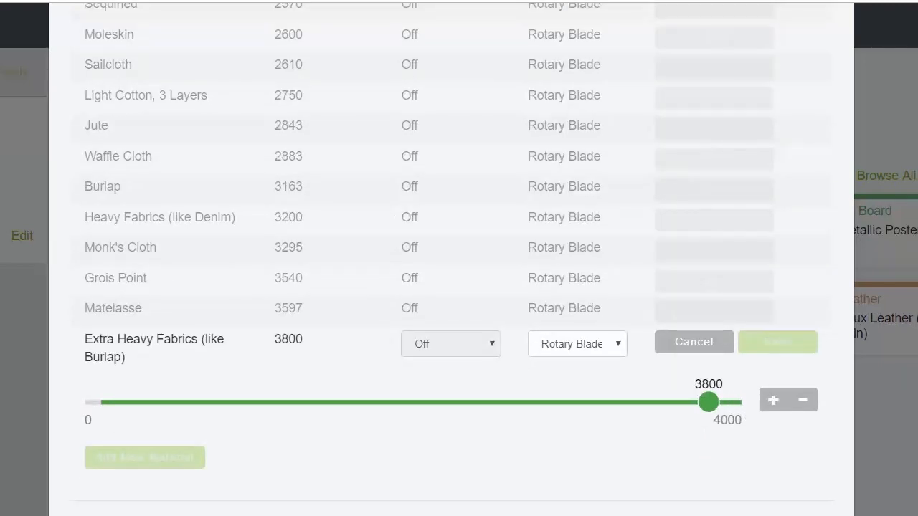
left_click(692, 341)
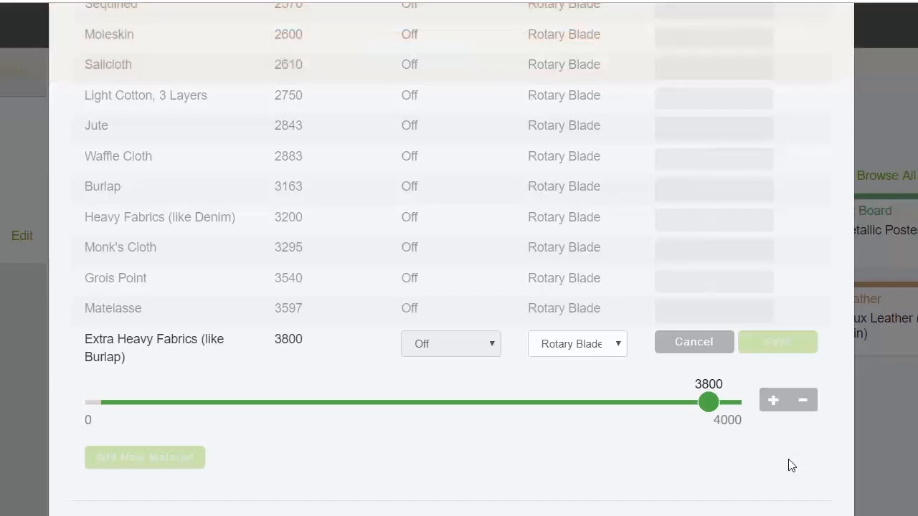
left_click(692, 341)
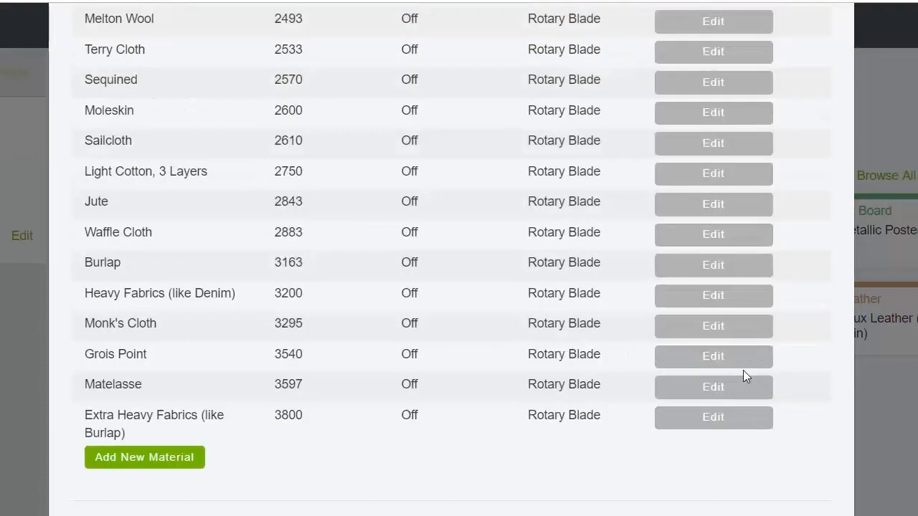
Add a new custom material named 'Example material'.
left_click(143, 456)
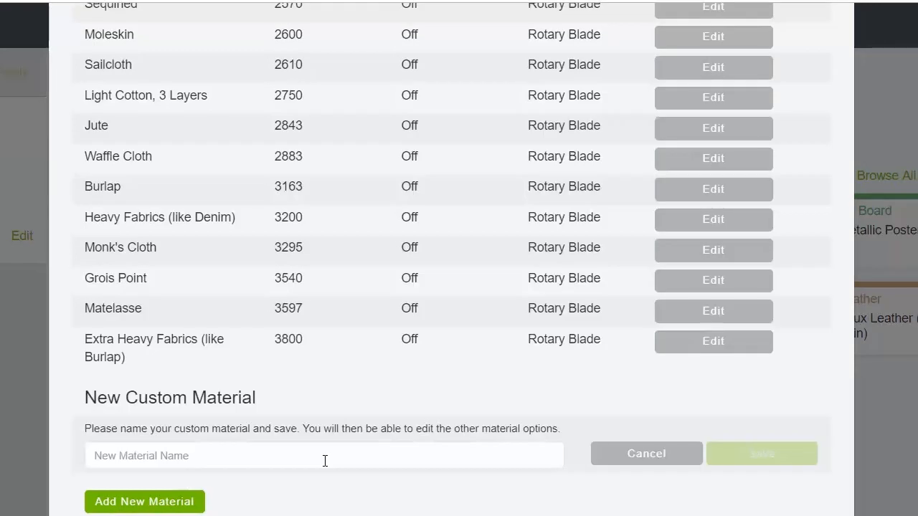
type("Example material")
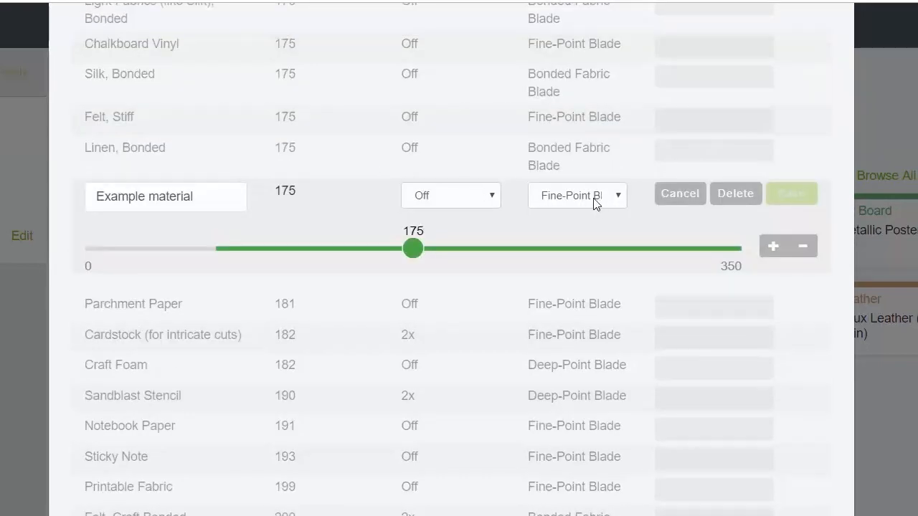
Switch Example material's blade type to Rotary Blade.
left_click(577, 195)
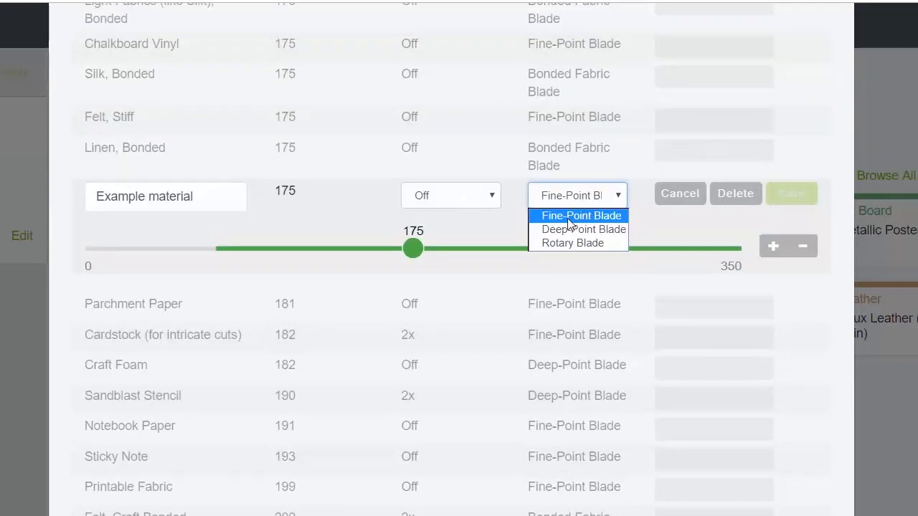
left_click(450, 195)
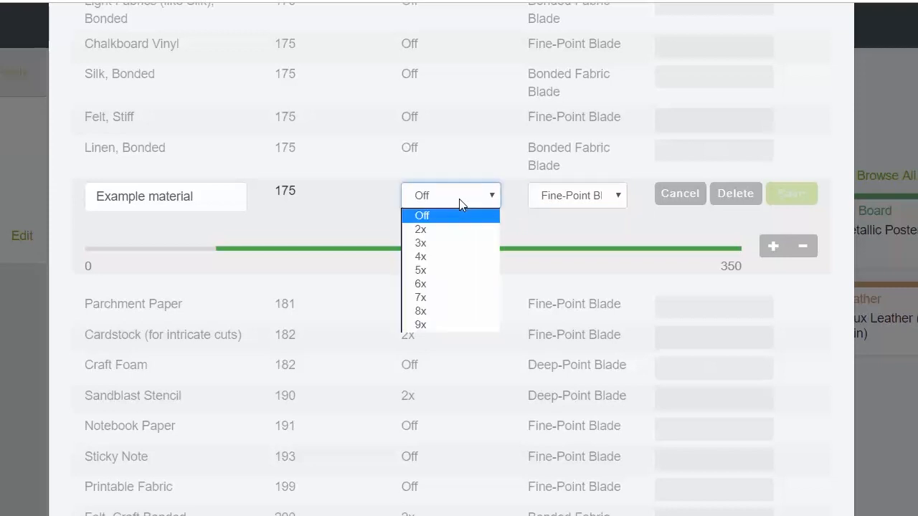
mouse_move(422, 255)
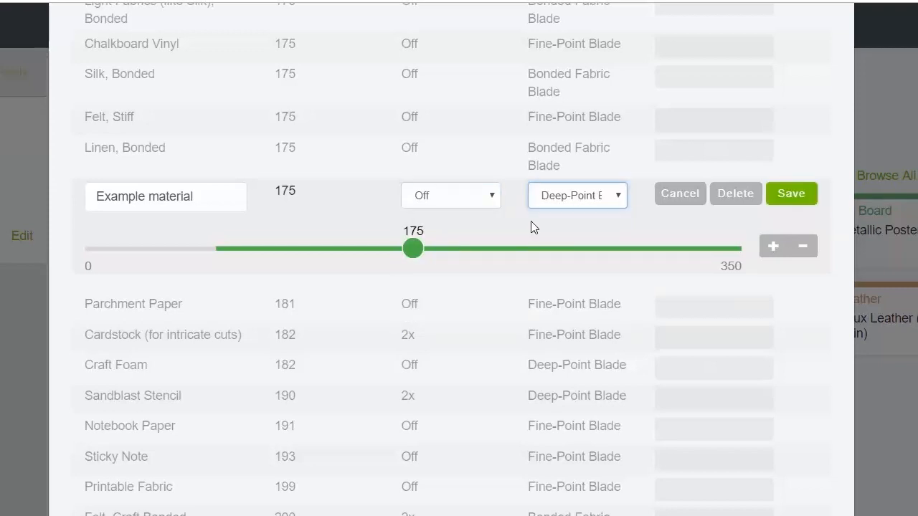
left_click(576, 195)
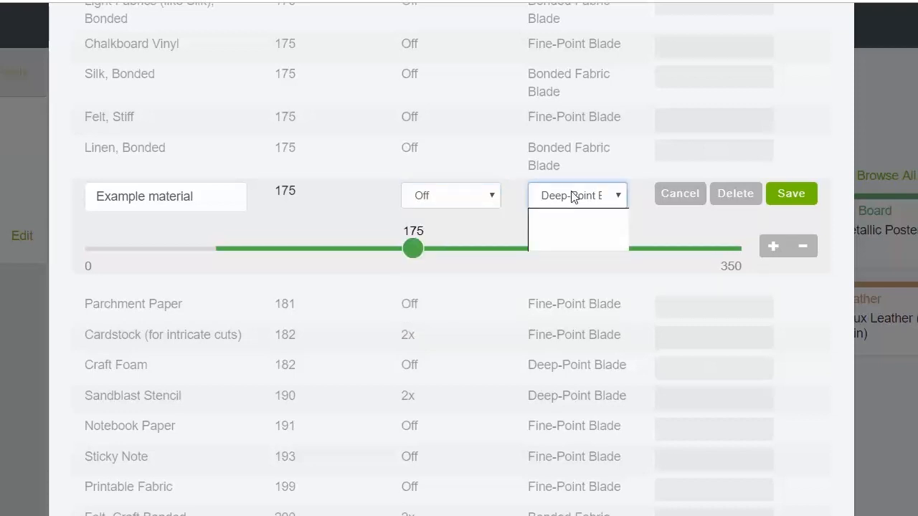
left_click(577, 218)
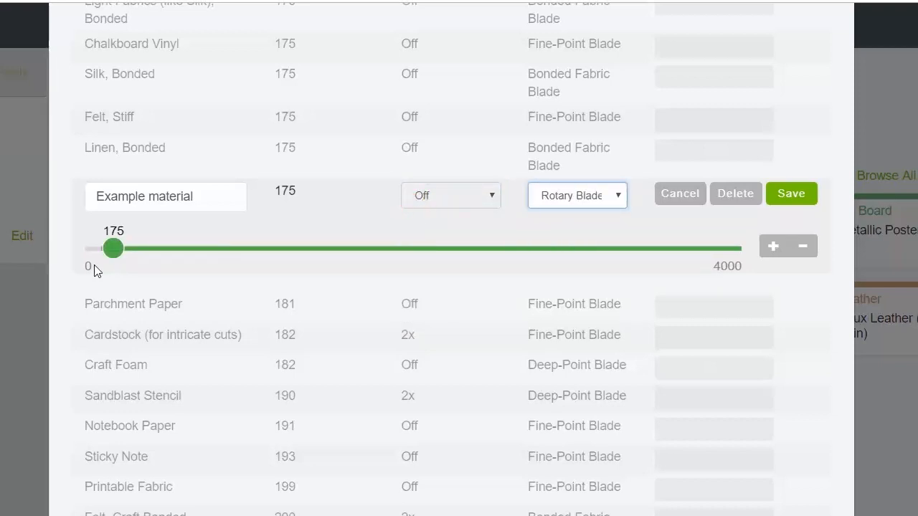
Raise the cutting pressure to the 4000 maximum and save Example material.
left_click_drag(112, 248, 677, 248)
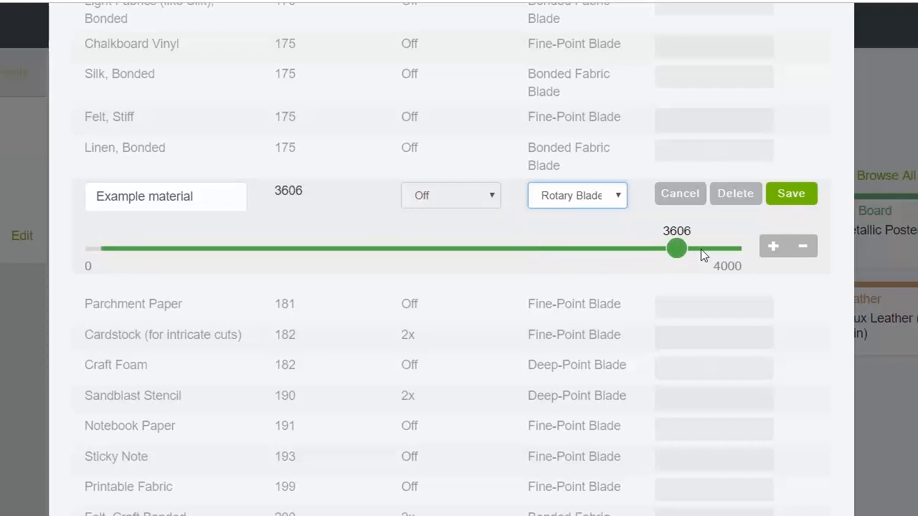
left_click(773, 247)
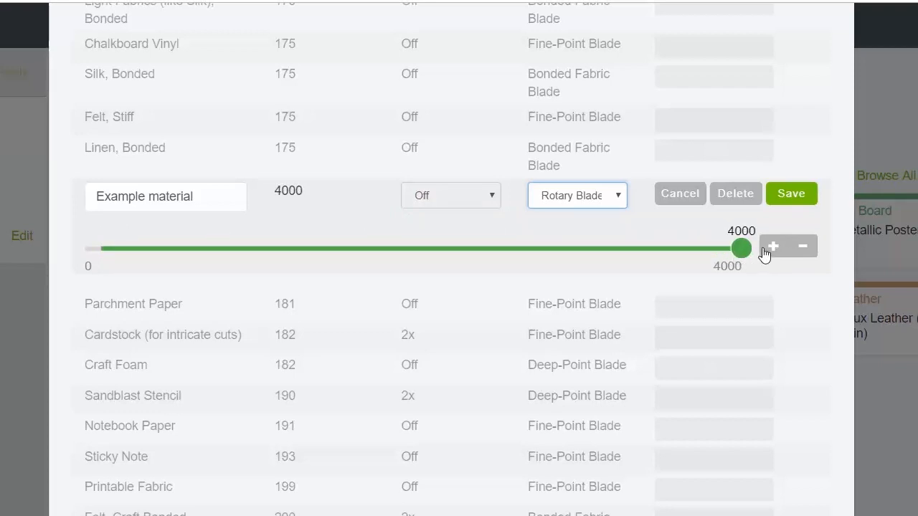
mouse_move(763, 274)
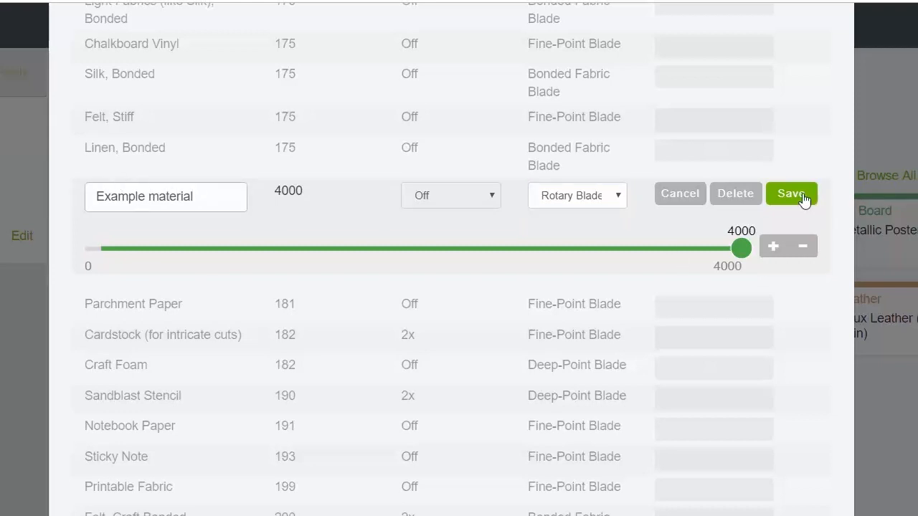
left_click(791, 194)
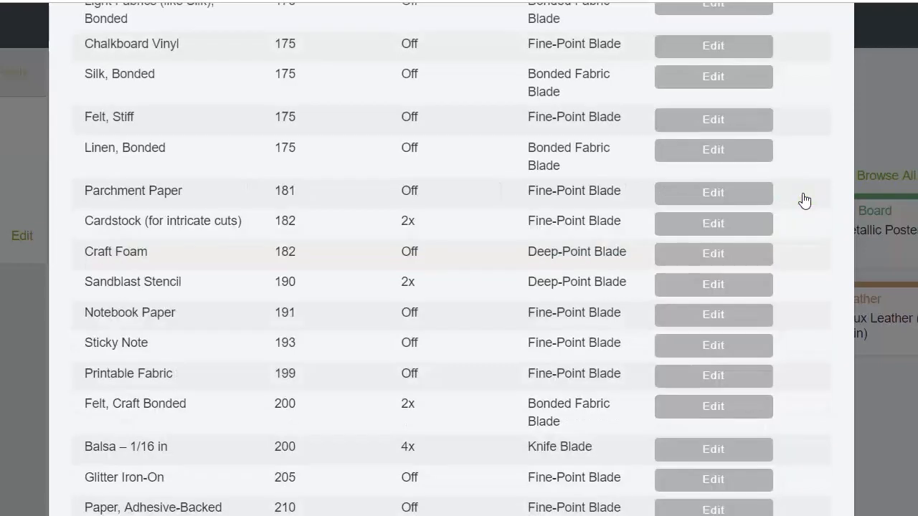
Scroll through the custom materials list before returning to the Make screen.
scroll("down", 3)
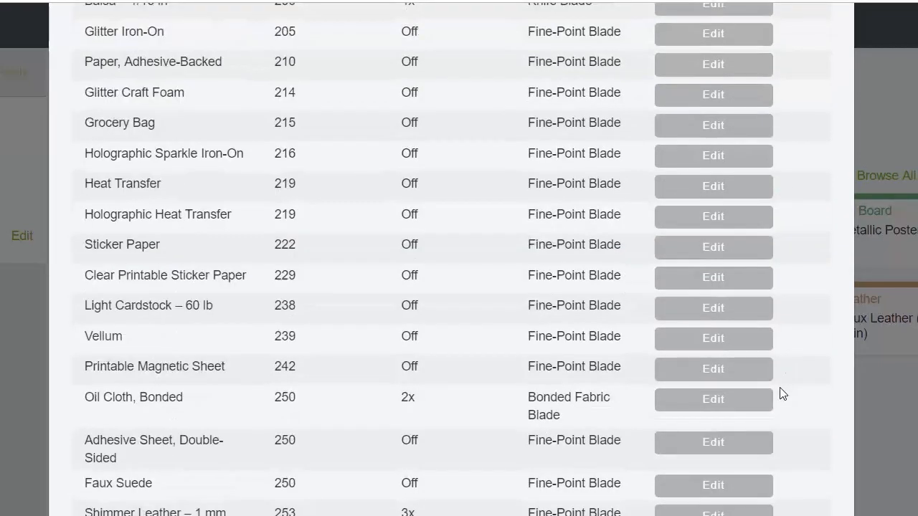
scroll("down", 3)
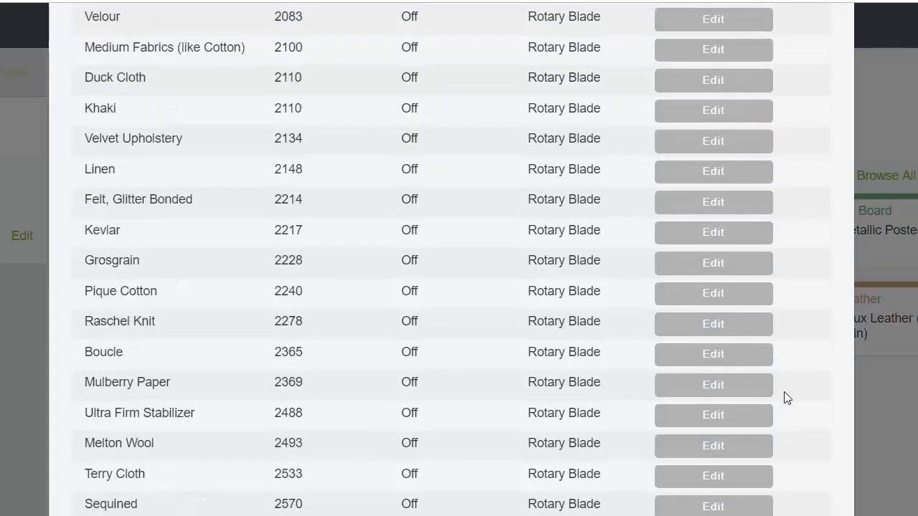
scroll("down", 3)
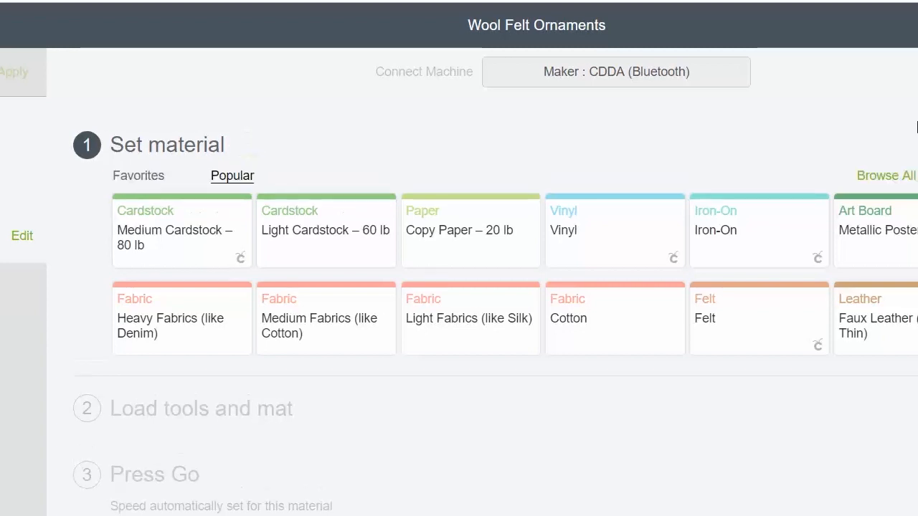
Search the materials for 'exampl' and choose Example material for this cut.
left_click(884, 175)
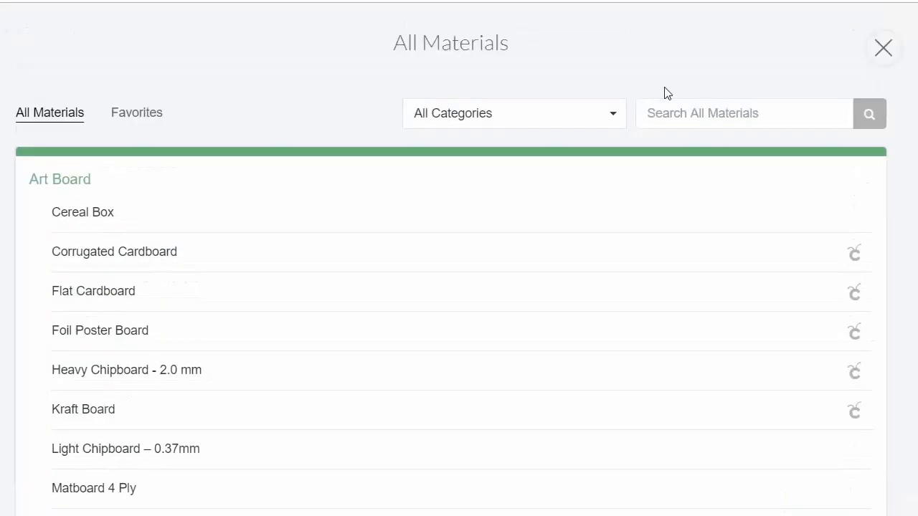
type("example")
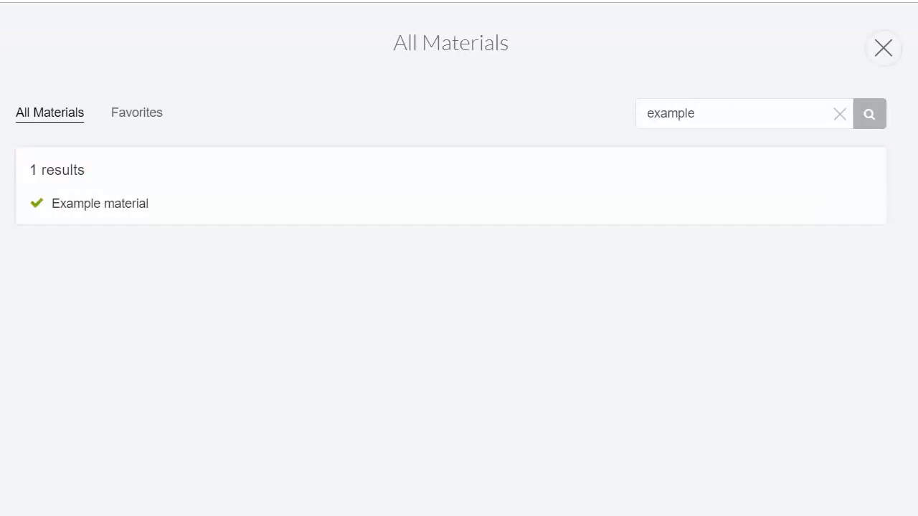
left_click(101, 204)
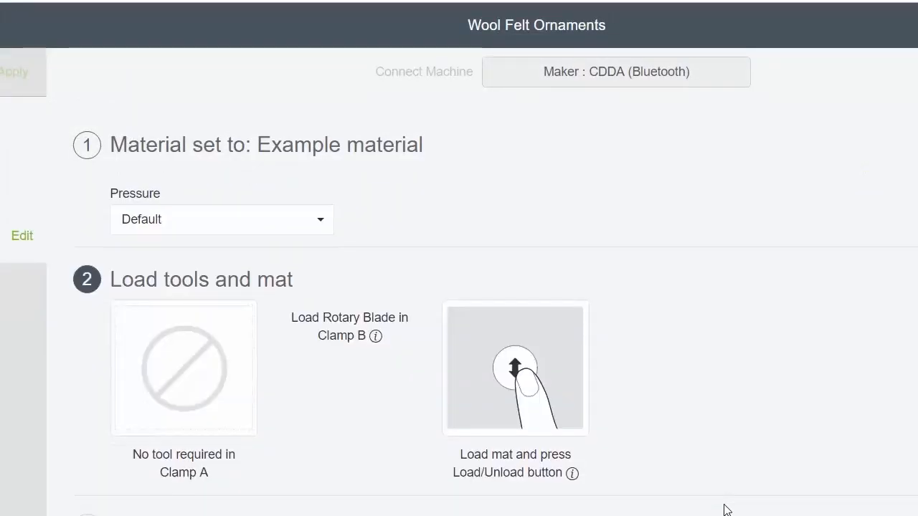